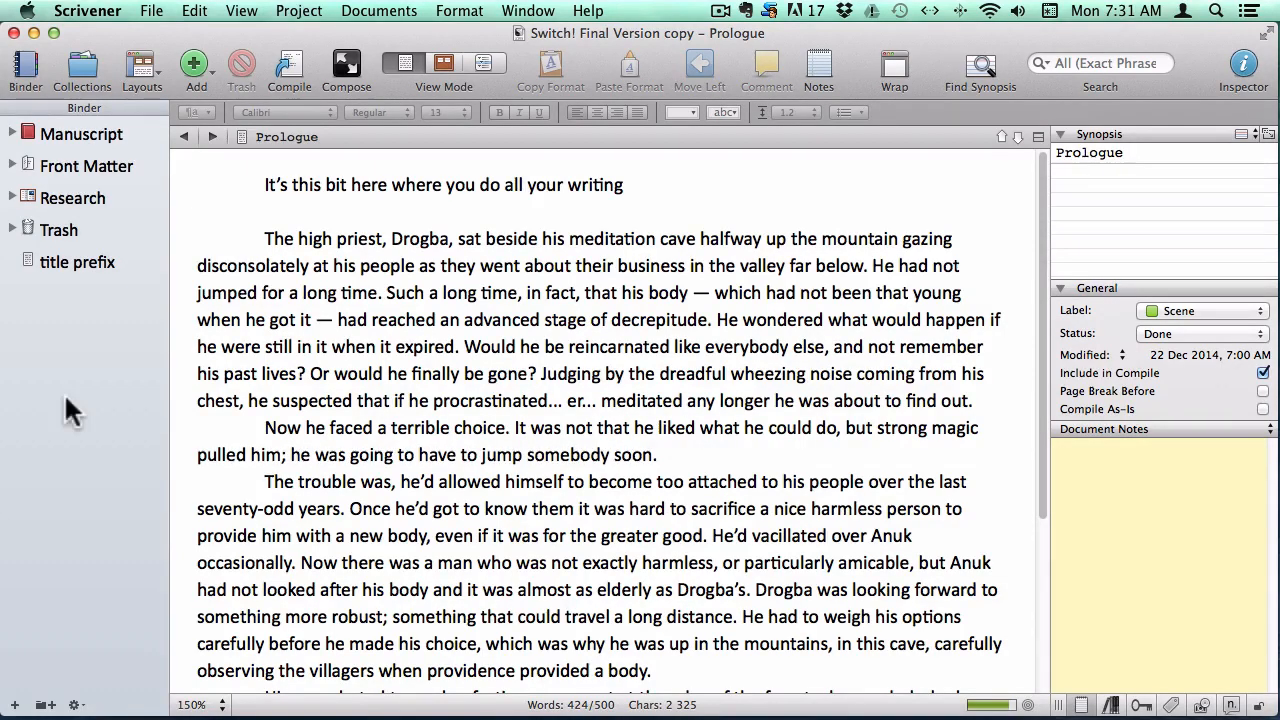
mouse_move(196, 22)
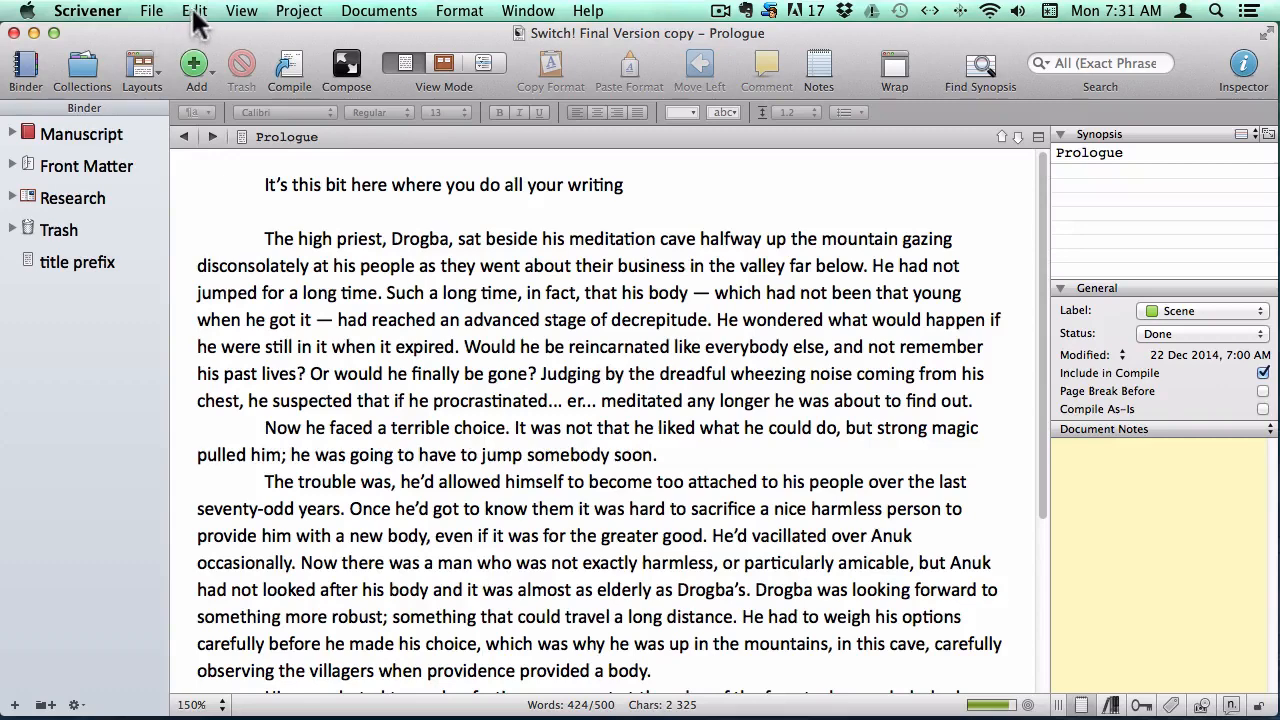
Show the Spelling and Grammar submenu from the Edit menu while viewing the Prologue.
left_click(194, 12)
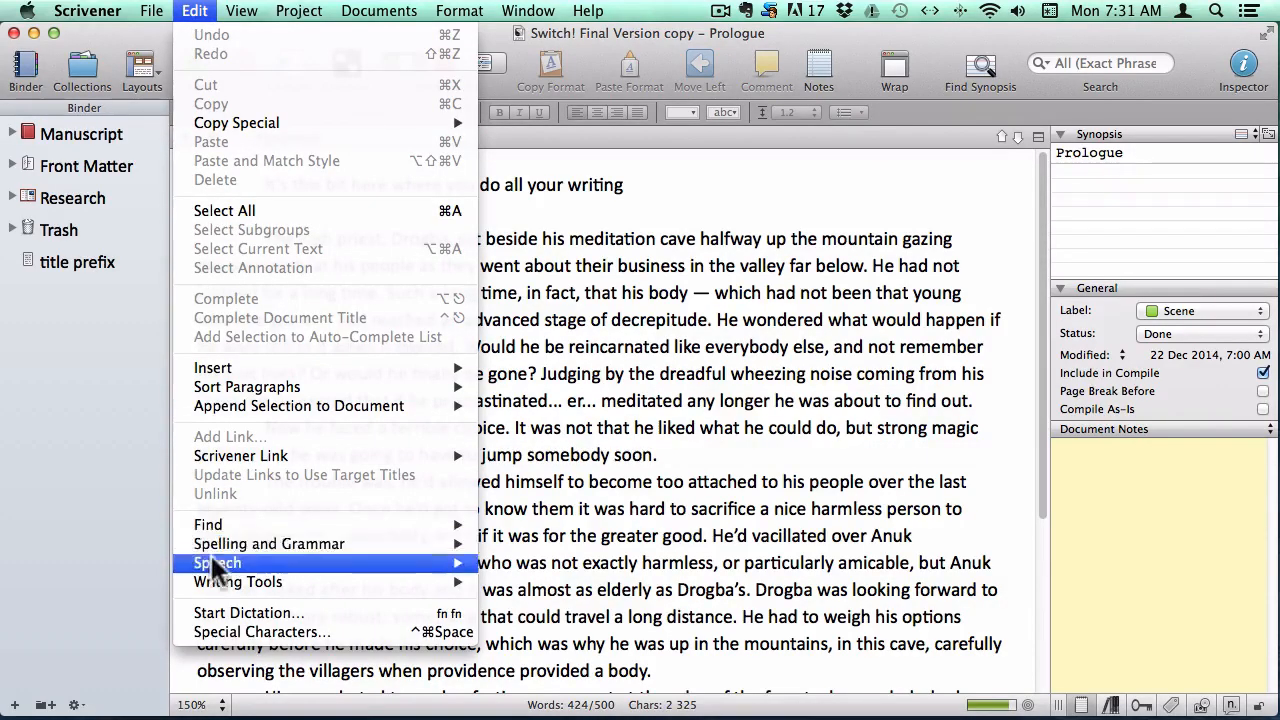
mouse_move(268, 544)
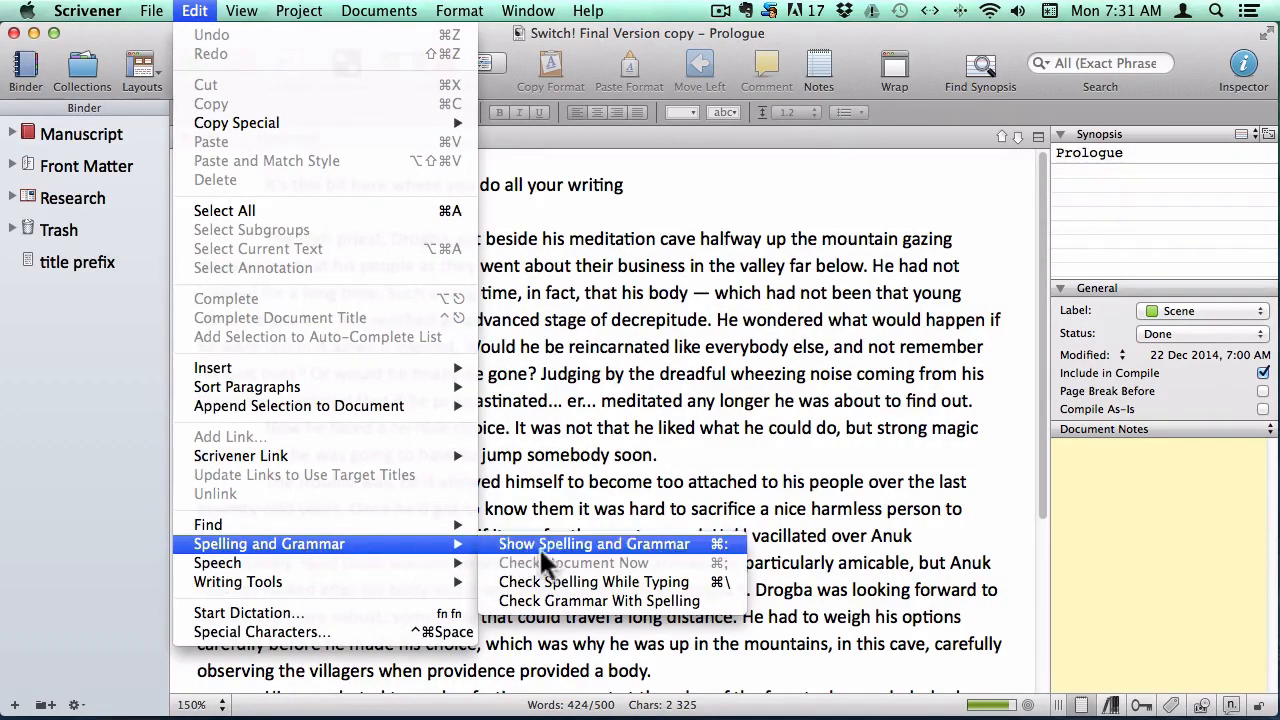
left_click(594, 544)
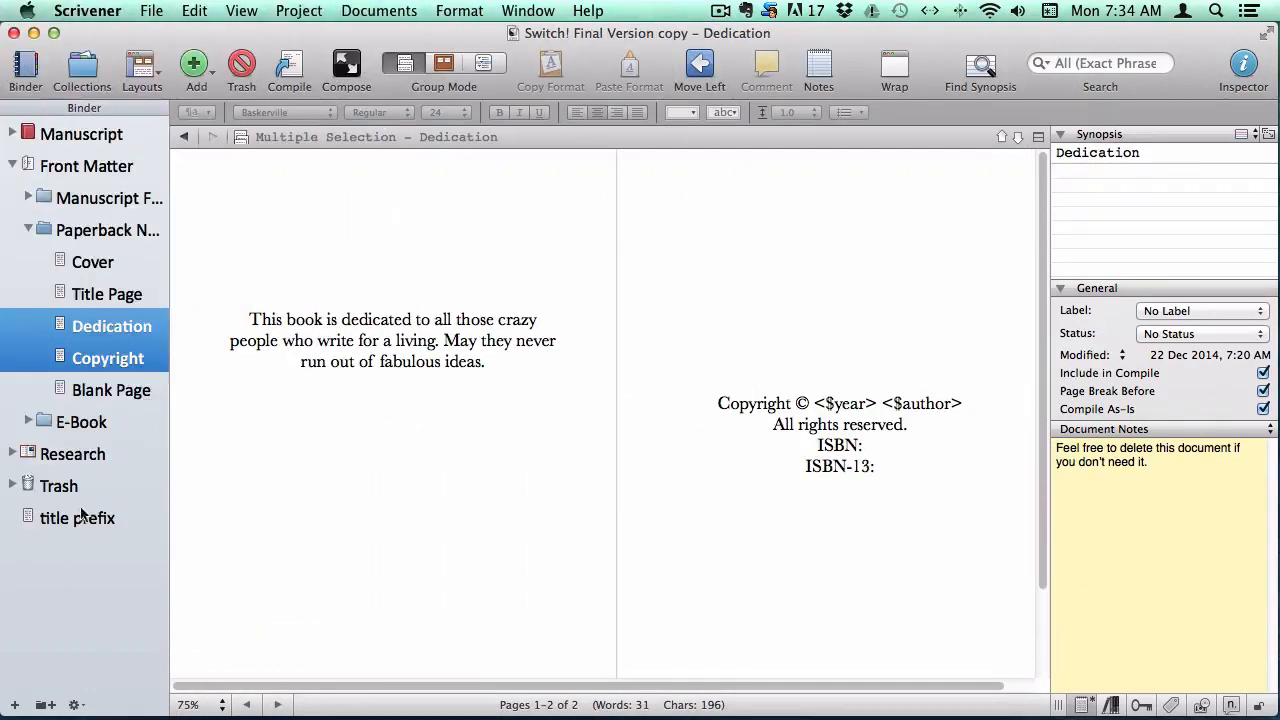
Turn on Show Invisibles so formatting marks appear in the Dedication and Copyright text.
left_click(460, 12)
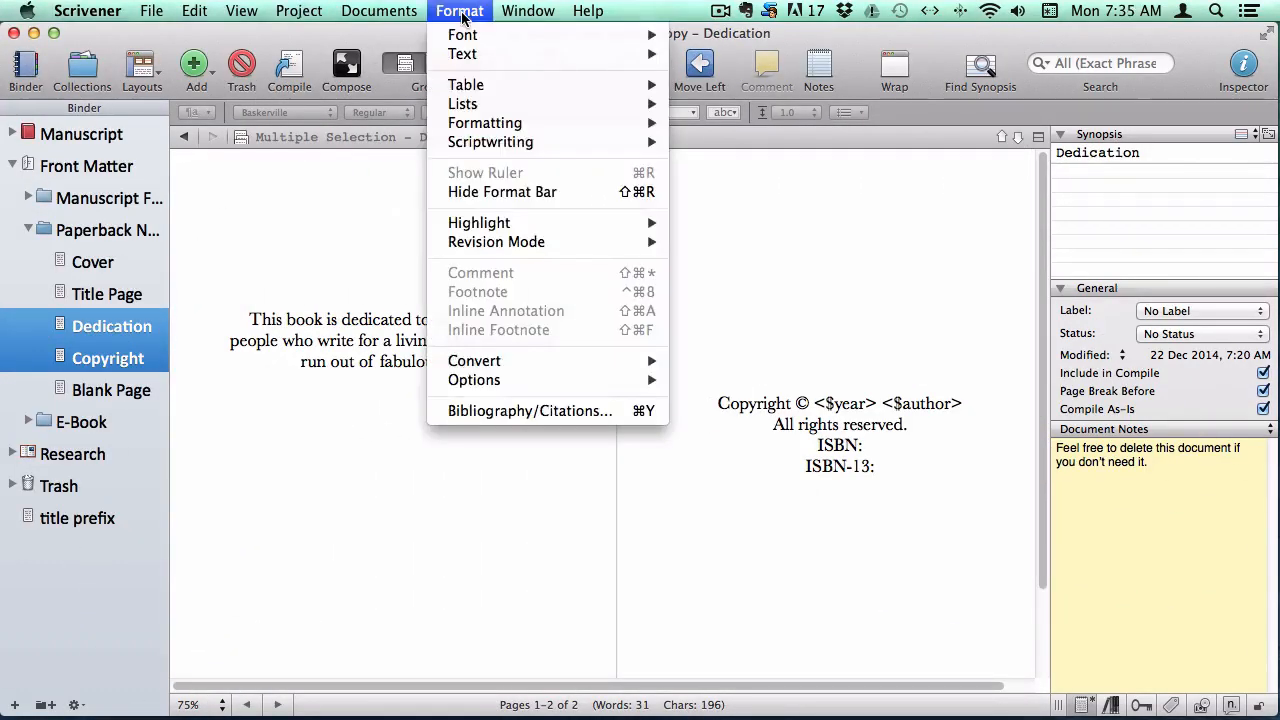
mouse_move(474, 380)
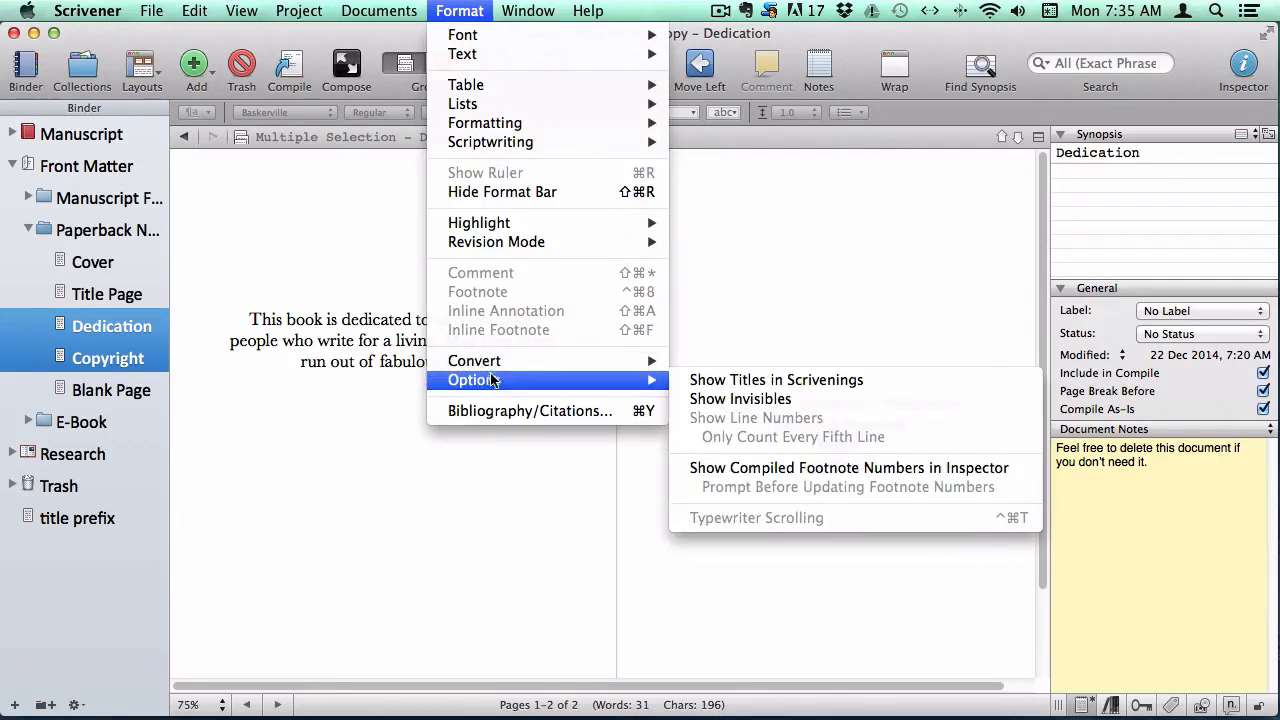
left_click(740, 400)
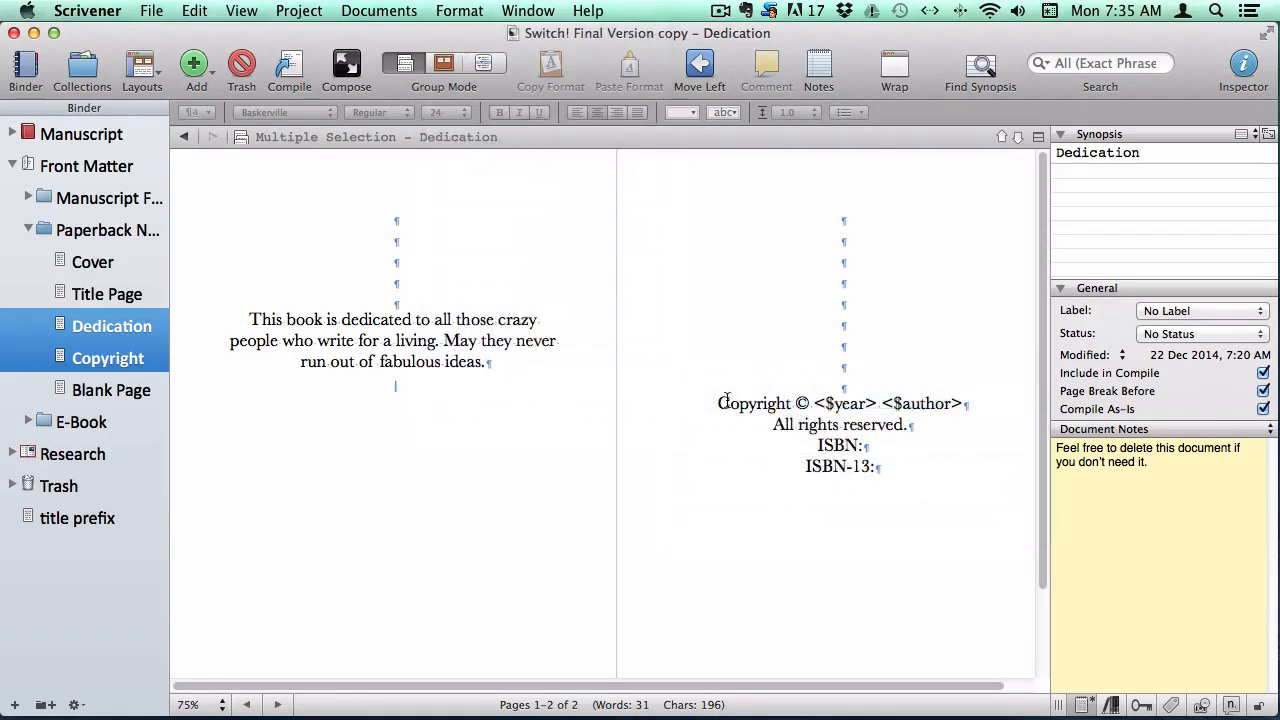
mouse_move(418, 198)
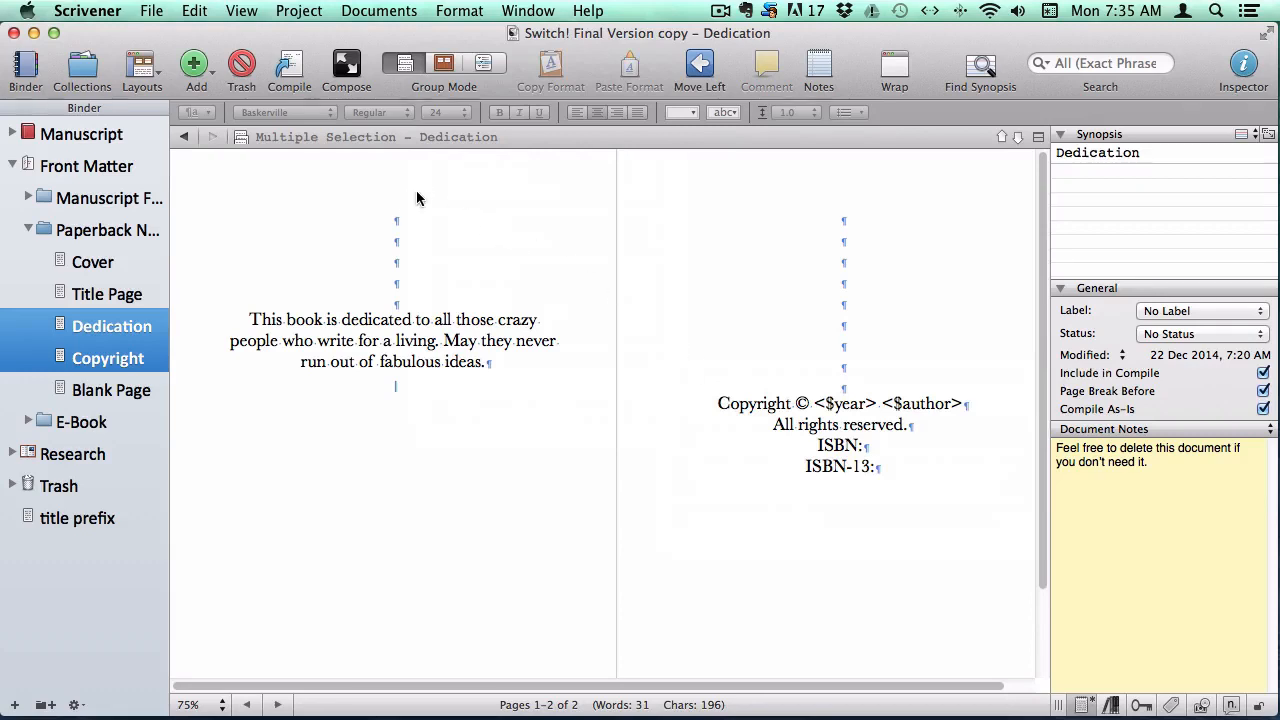
left_click(396, 220)
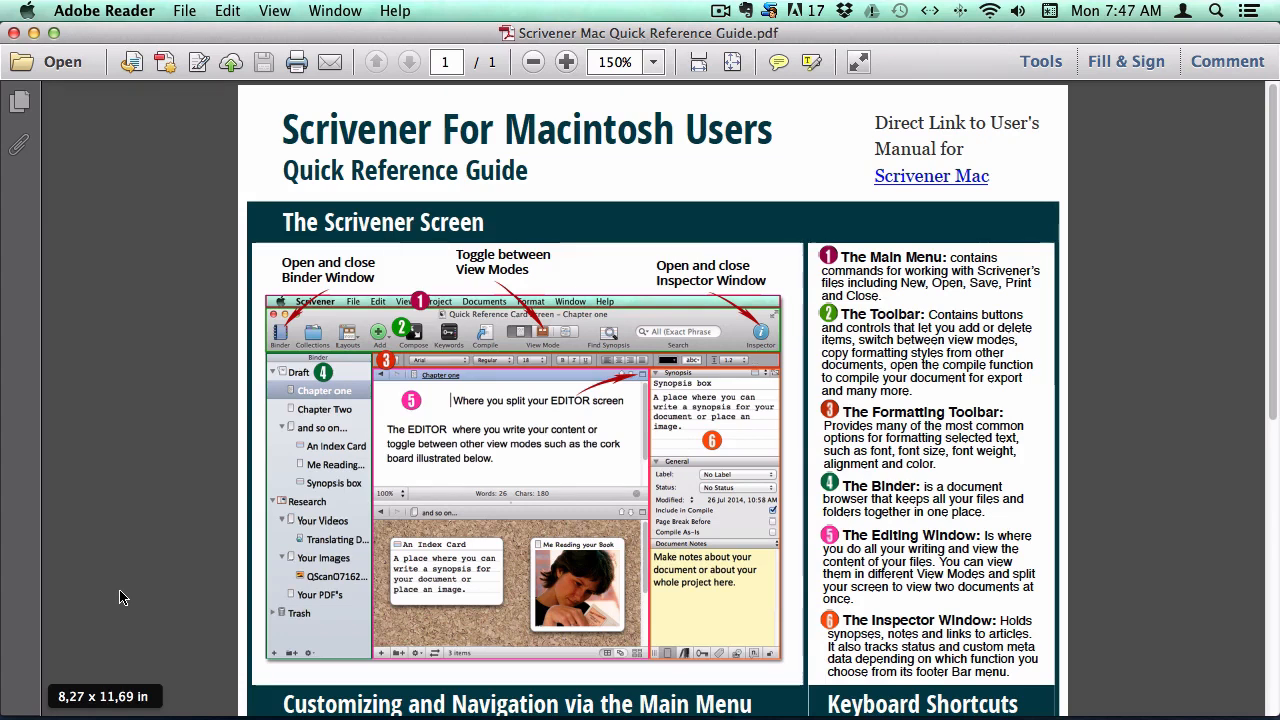
mouse_move(130, 610)
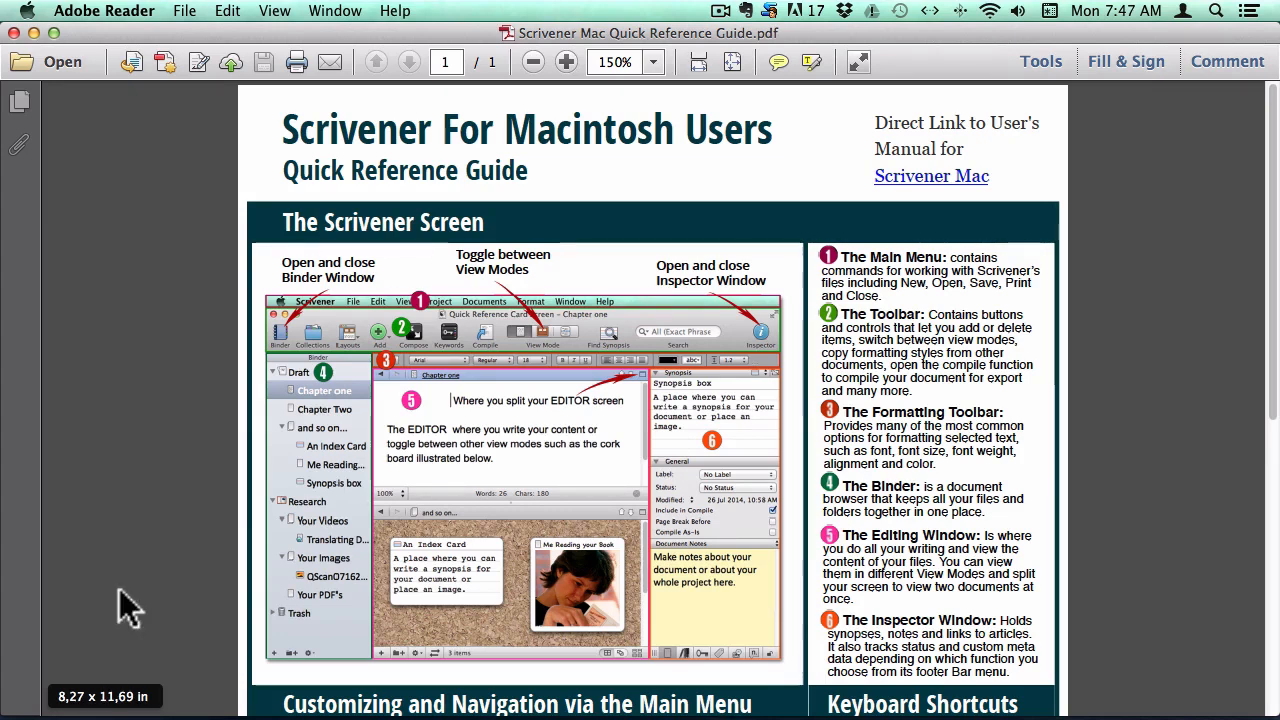
mouse_move(670, 364)
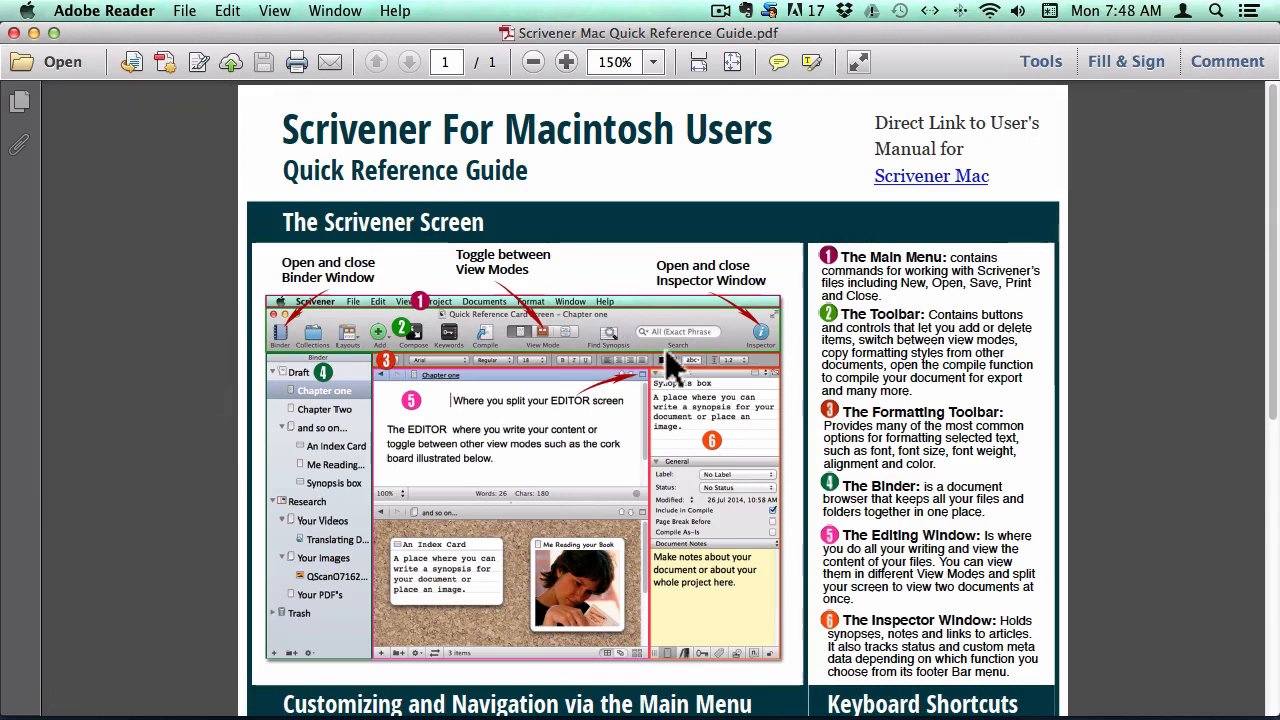
mouse_move(376, 470)
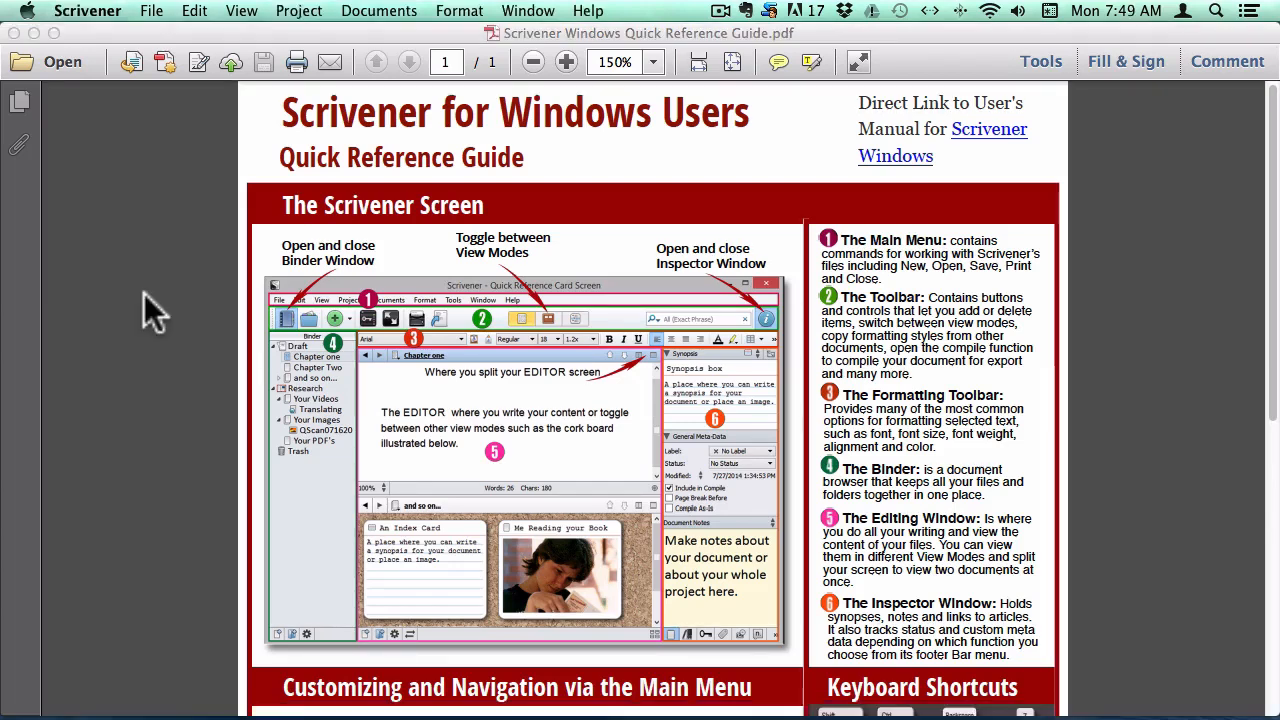
Scroll the Windows Quick Reference Guide to its Customizing and Keyboard Shortcuts sections.
scroll("down", 3)
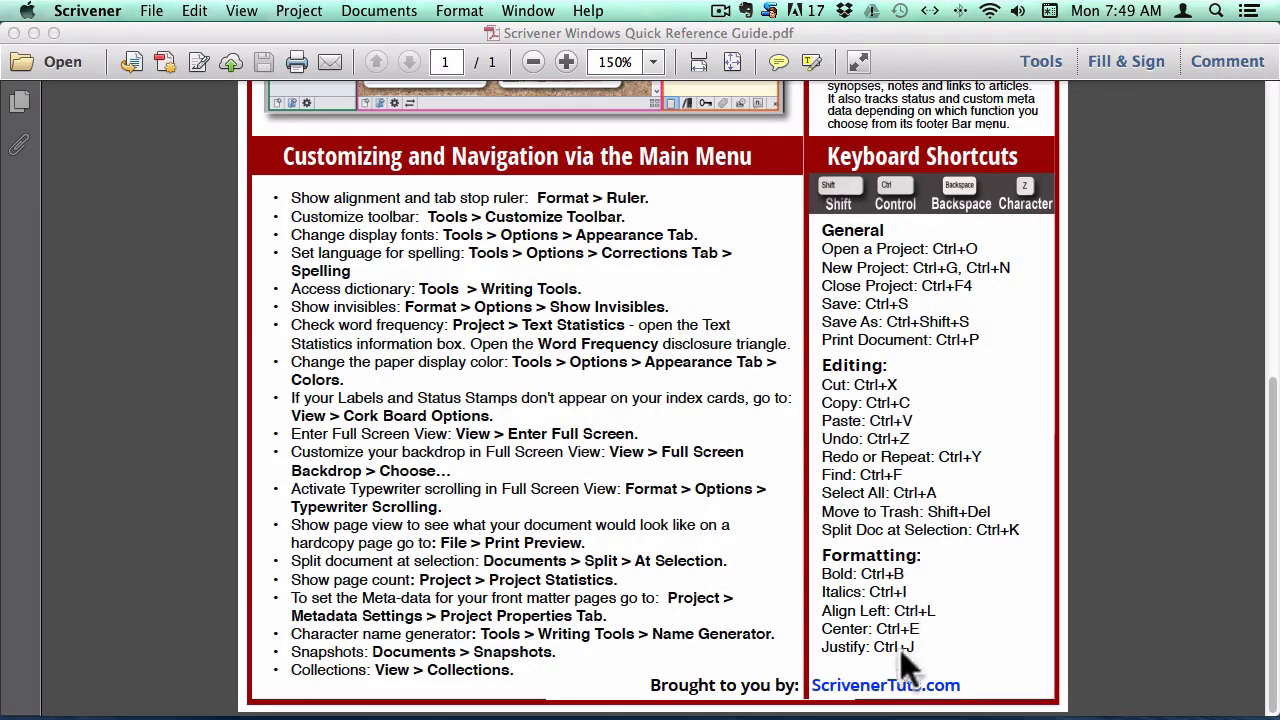
mouse_move(908, 684)
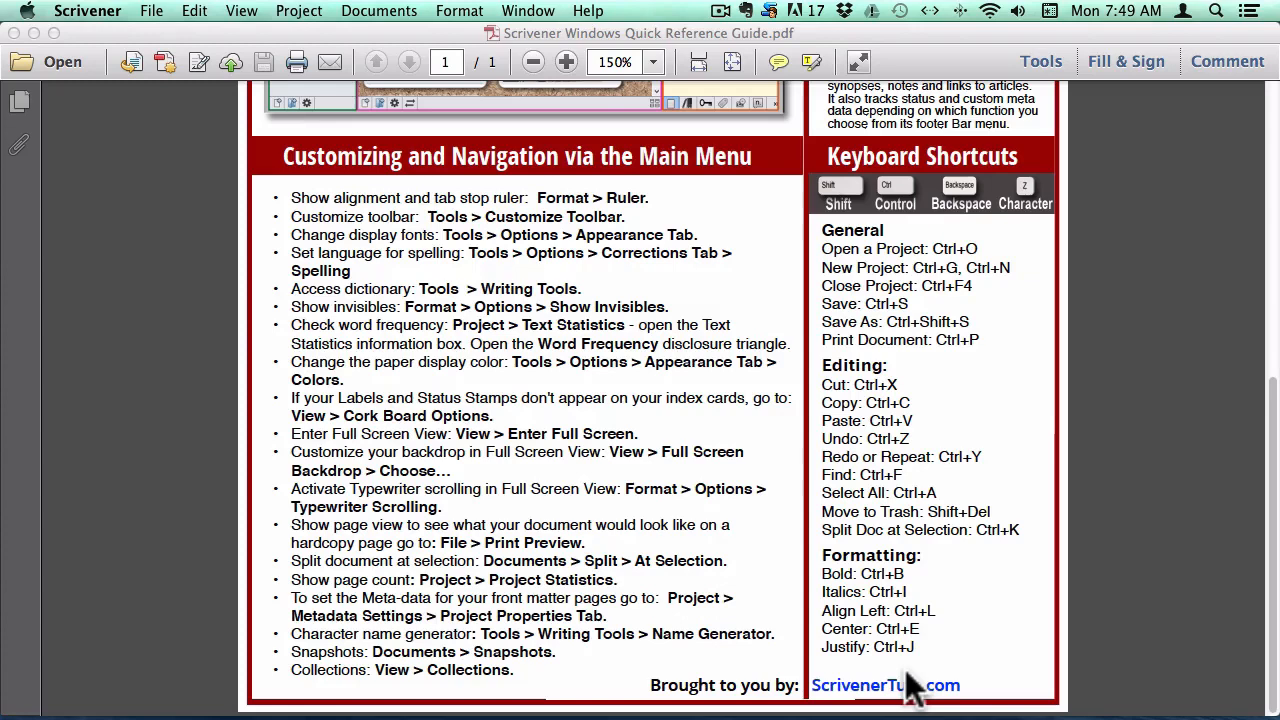
mouse_move(904, 680)
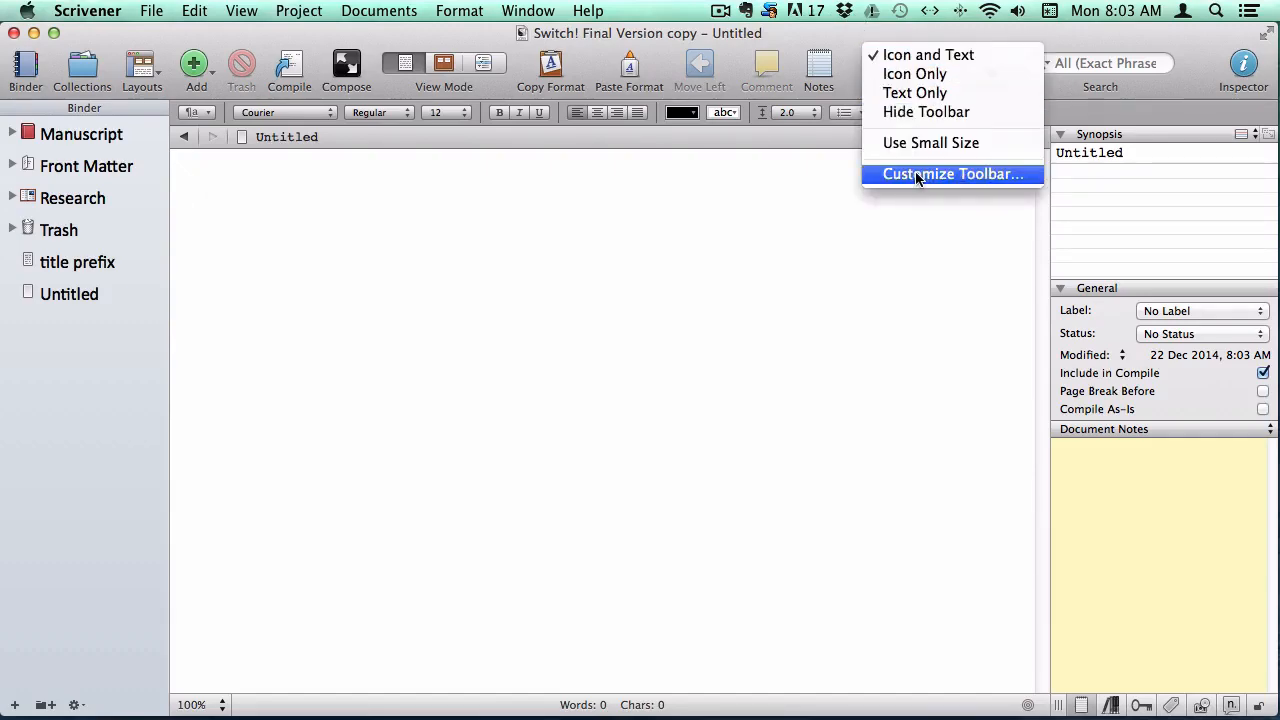
Customize the toolbar by dragging the Targets tool onto it and confirm with Done.
left_click(952, 174)
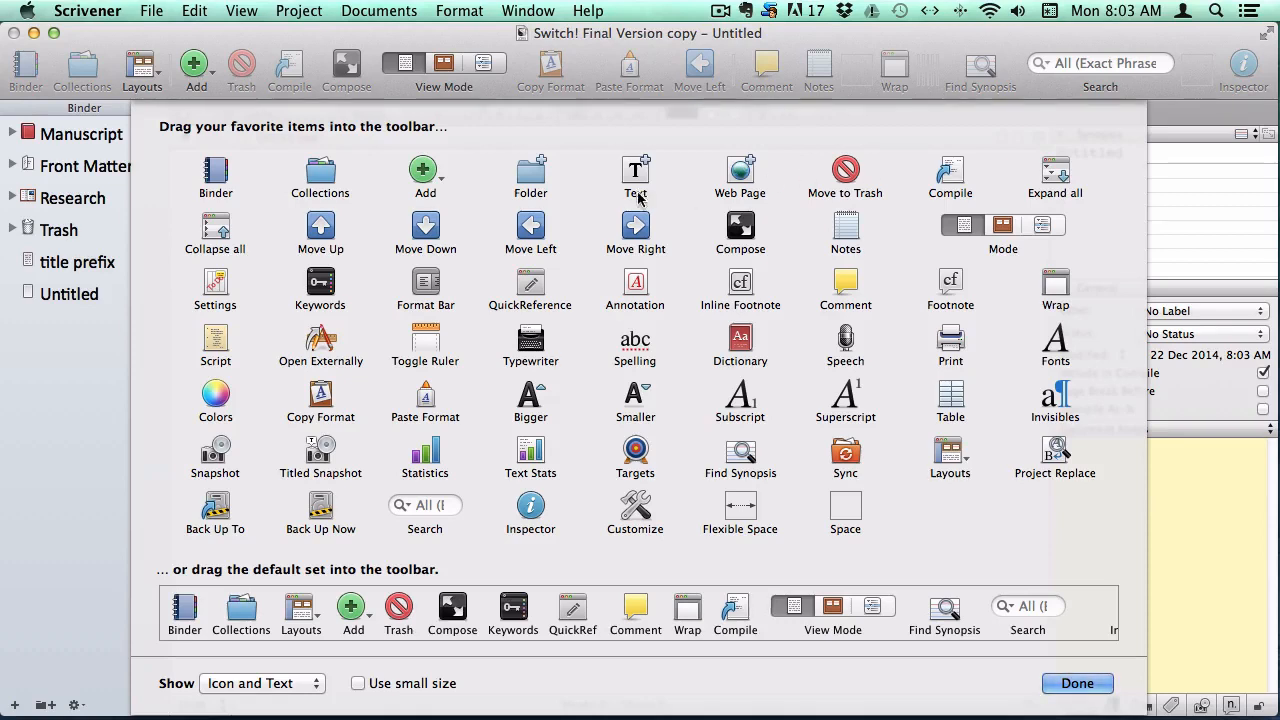
mouse_move(916, 218)
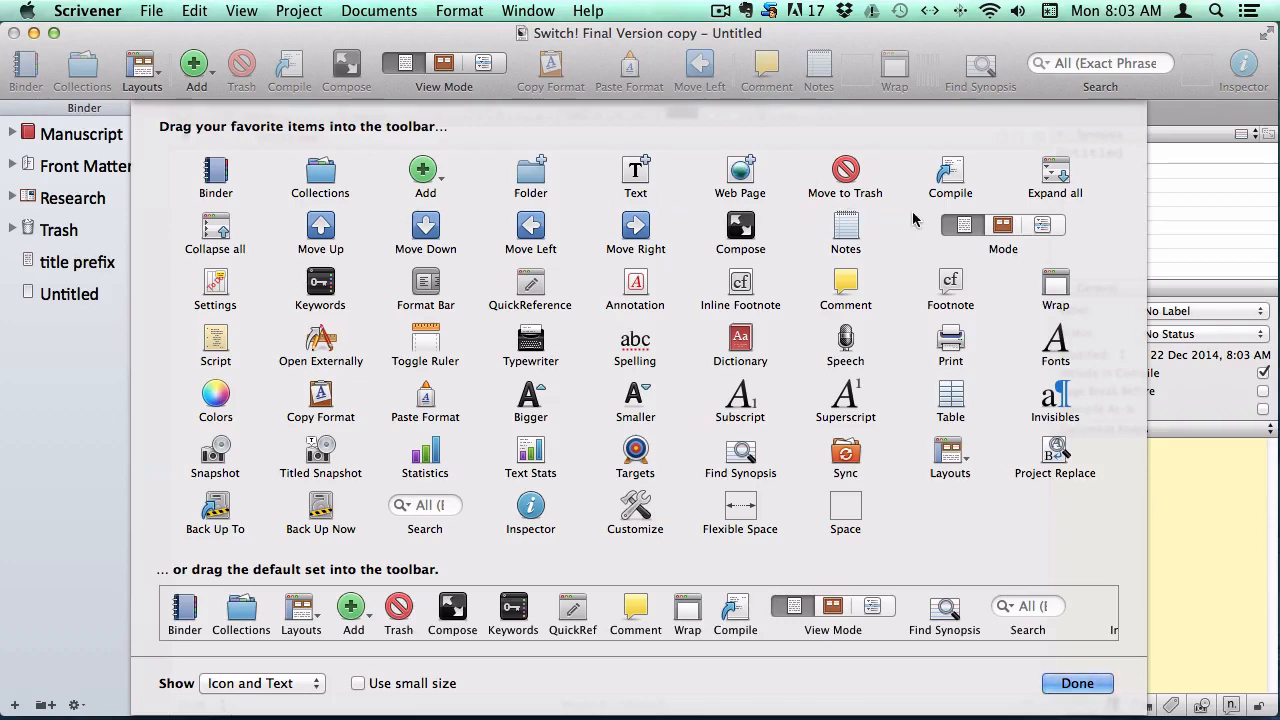
mouse_move(782, 428)
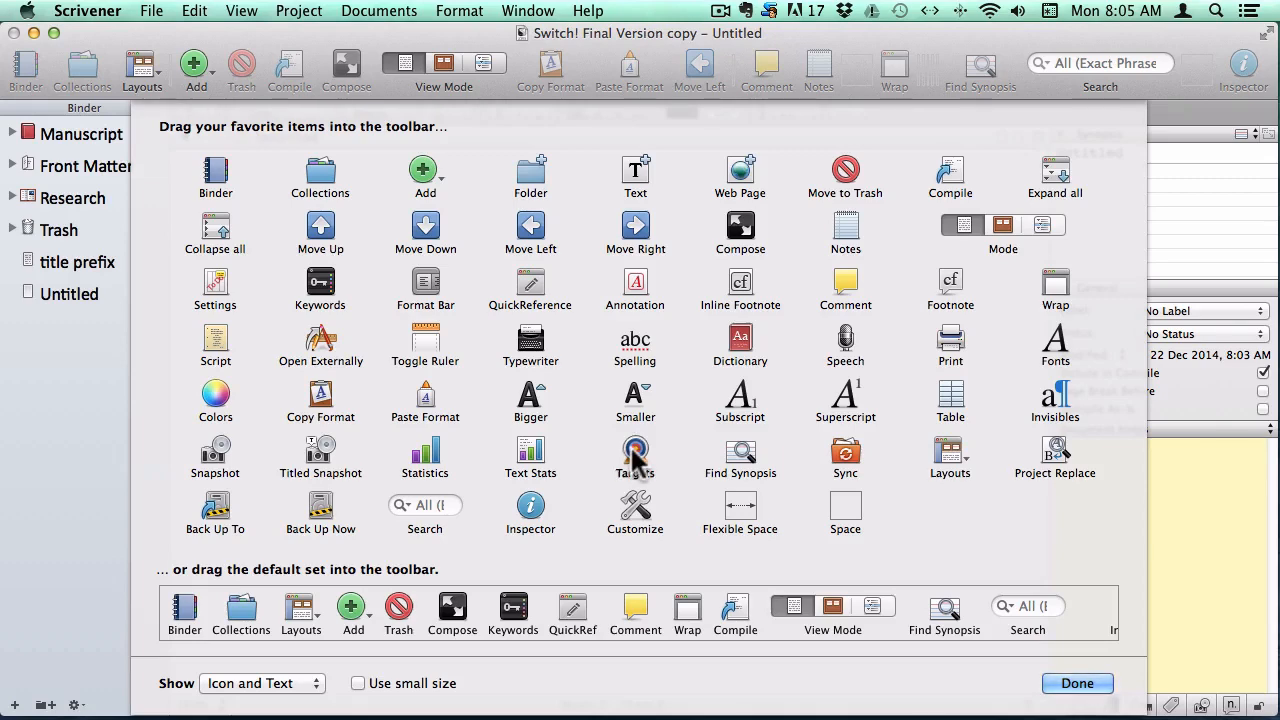
left_click_drag(636, 456, 896, 76)
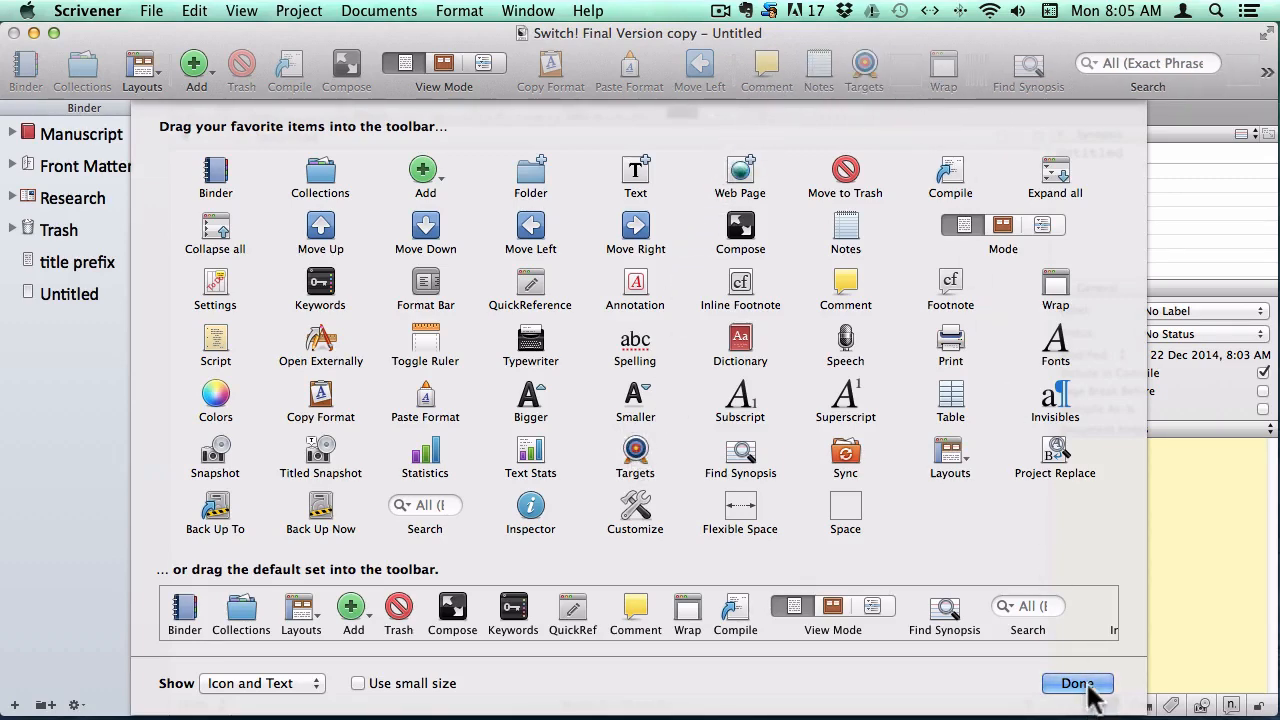
left_click(1076, 684)
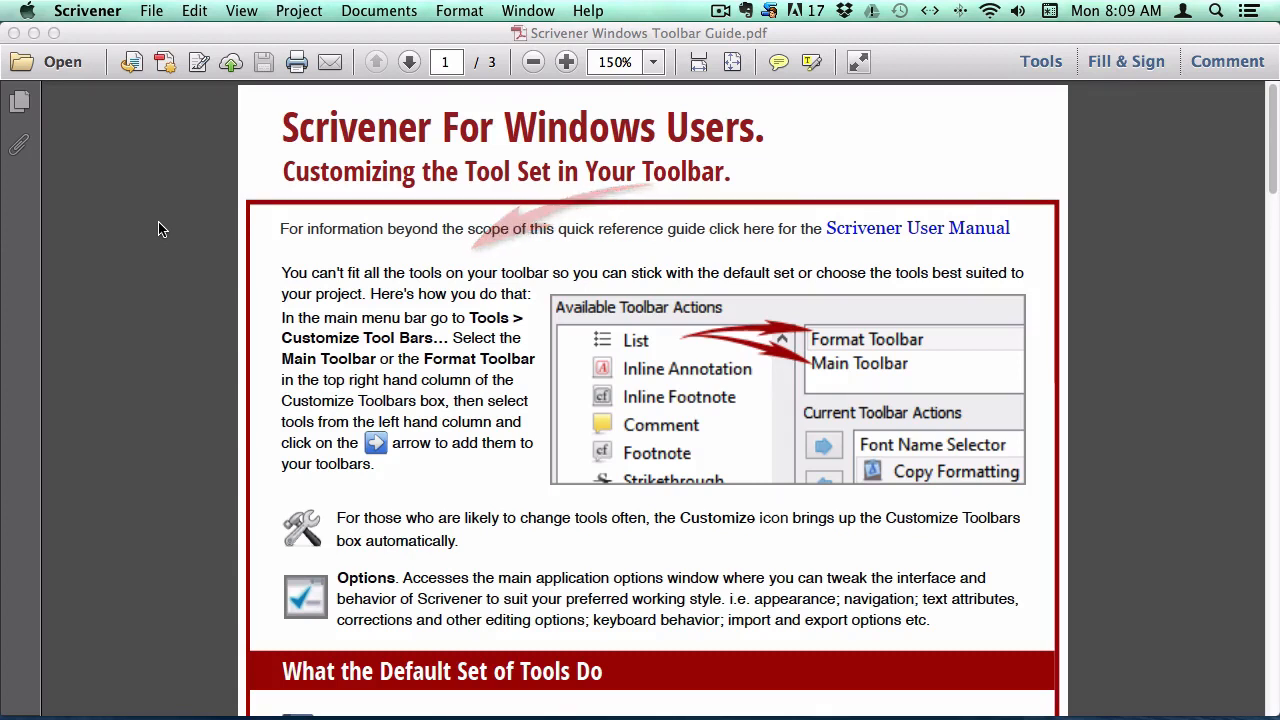
mouse_move(164, 236)
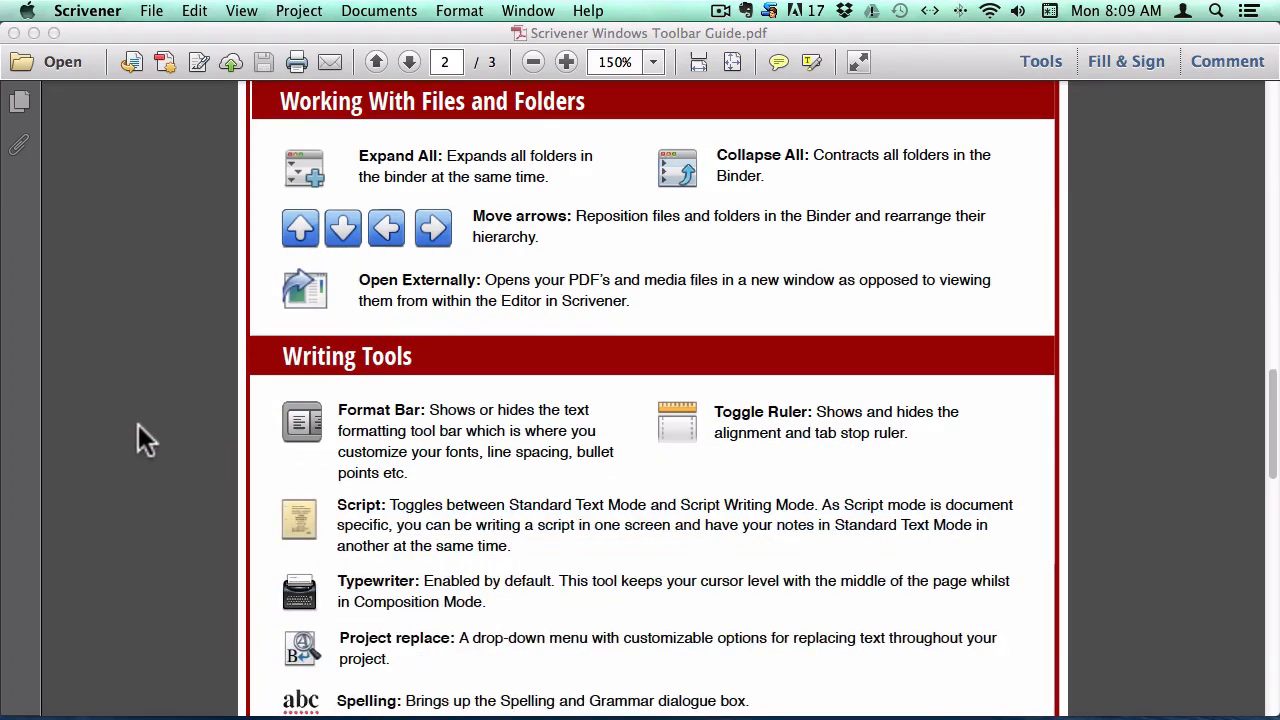
Scroll the Windows Toolbar Guide to page 2 with the writing and formatting tool descriptions.
scroll("down", 3)
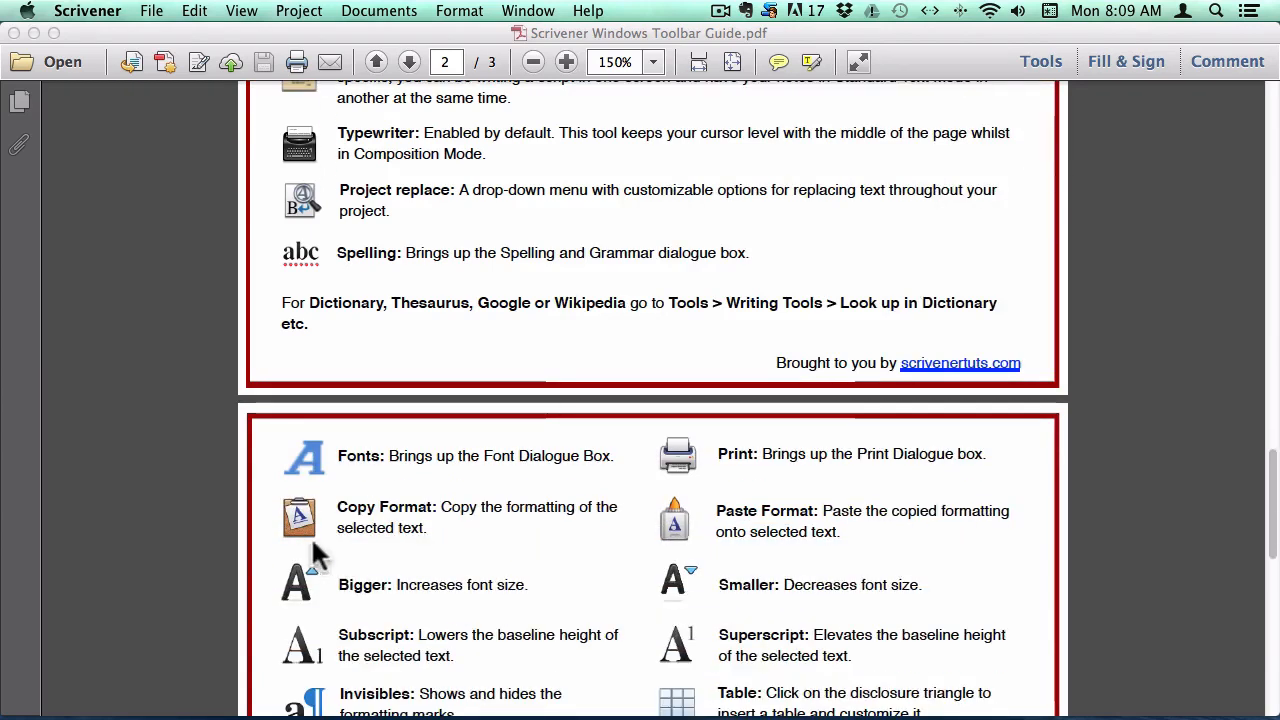
mouse_move(708, 560)
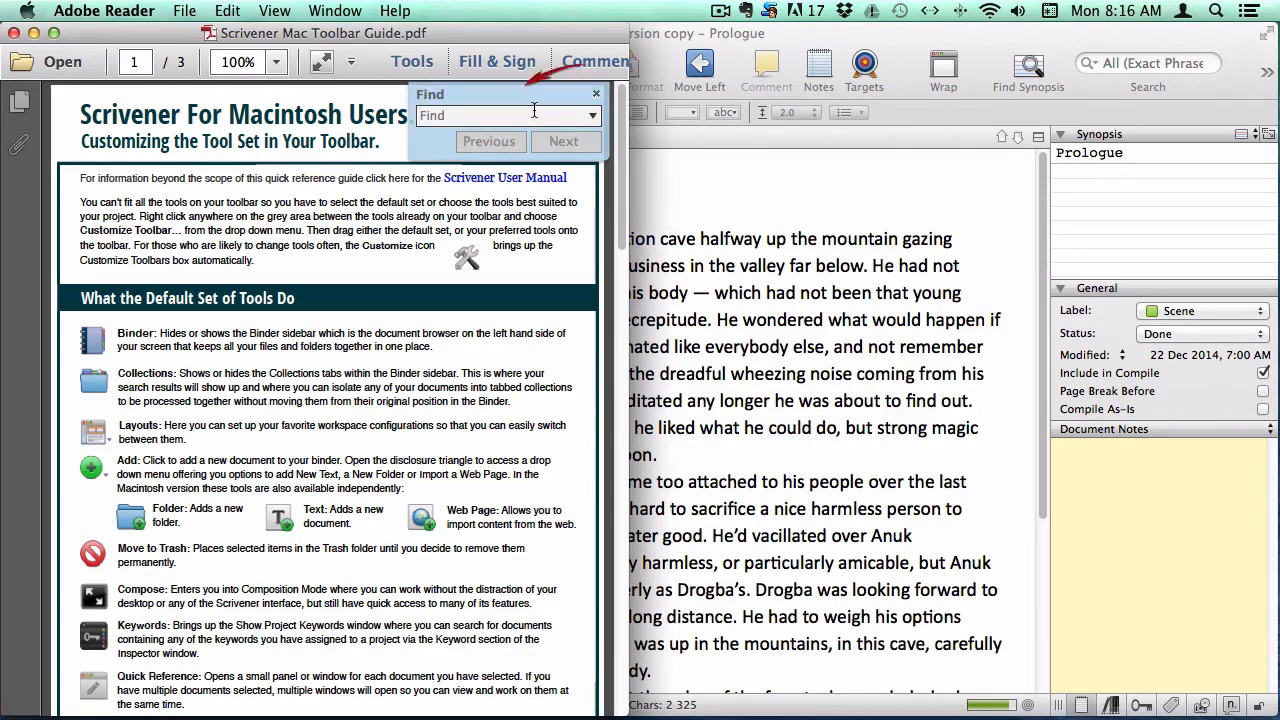
Search the Mac Toolbar Guide for 'invisibles' and follow its link to the online Scrivener User Manual.
type("invisibles")
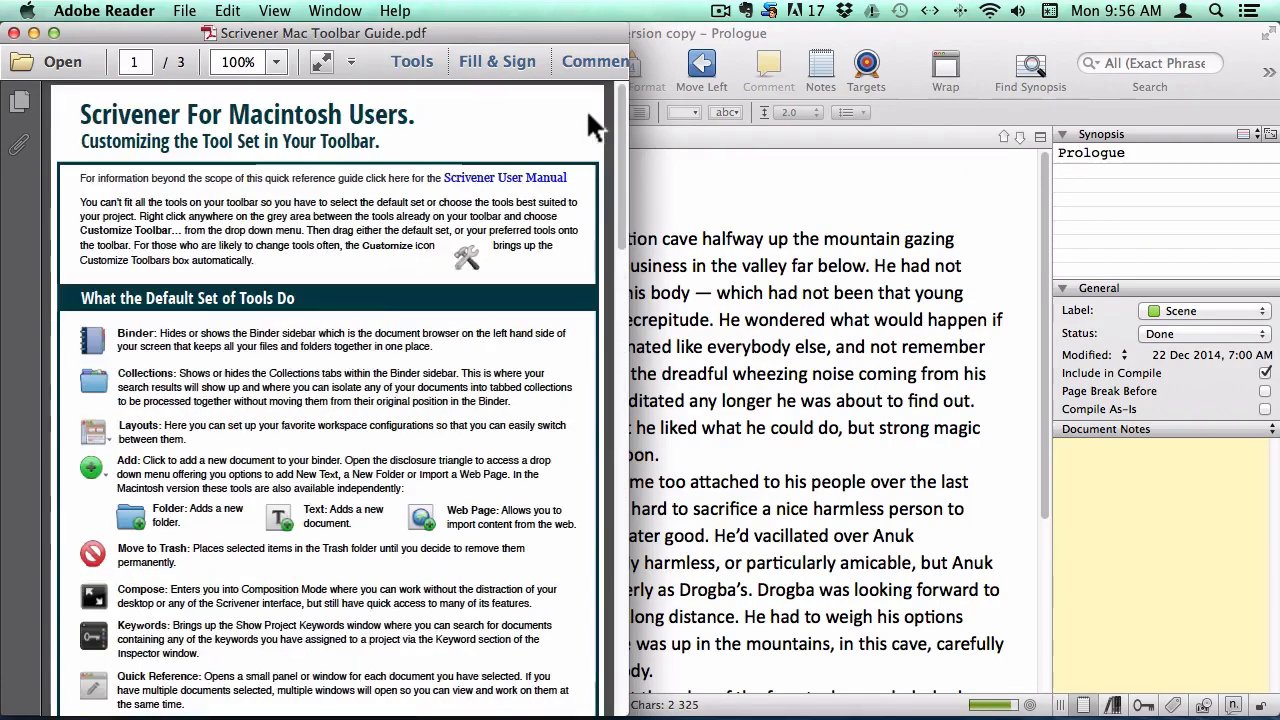
mouse_move(492, 184)
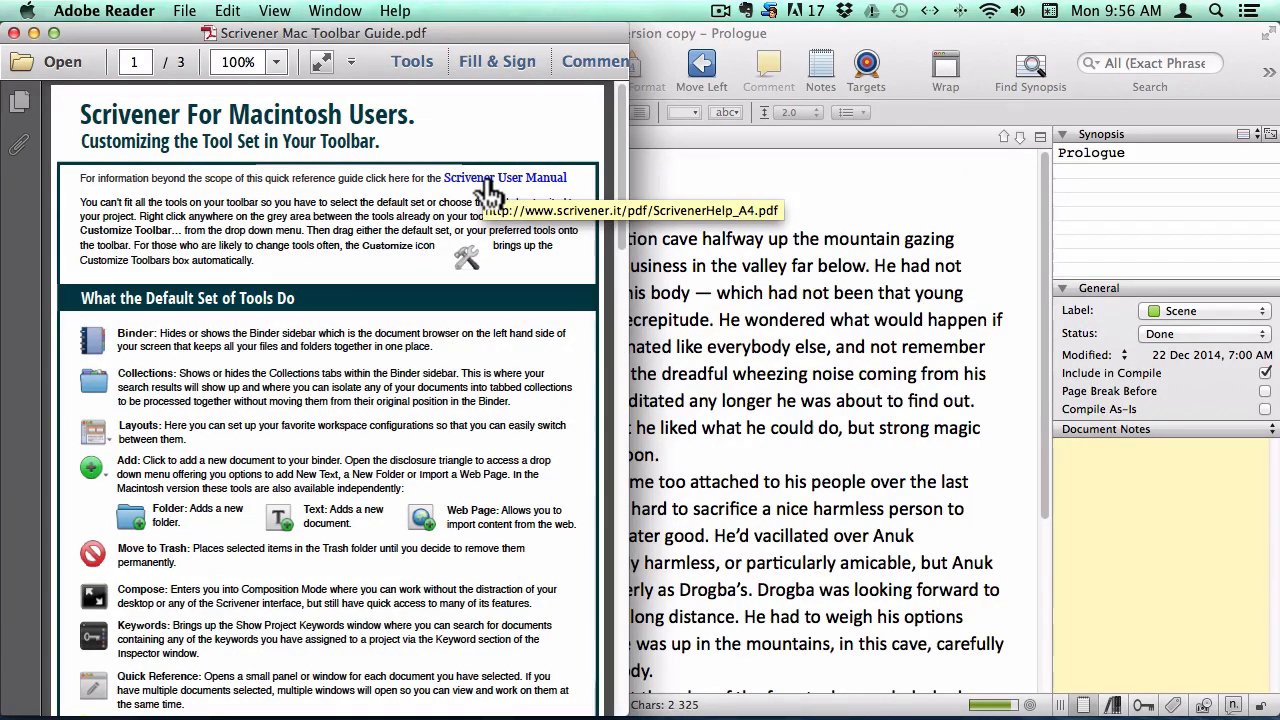
left_click(504, 176)
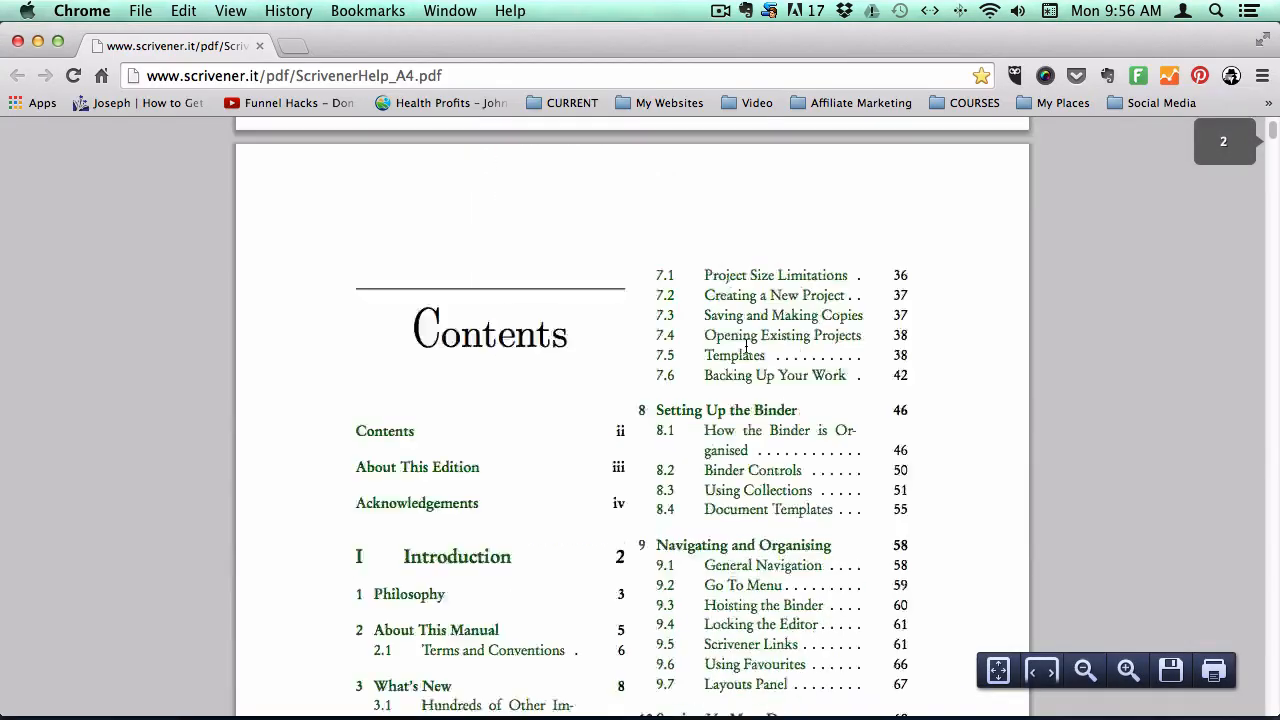
scroll("down", 3)
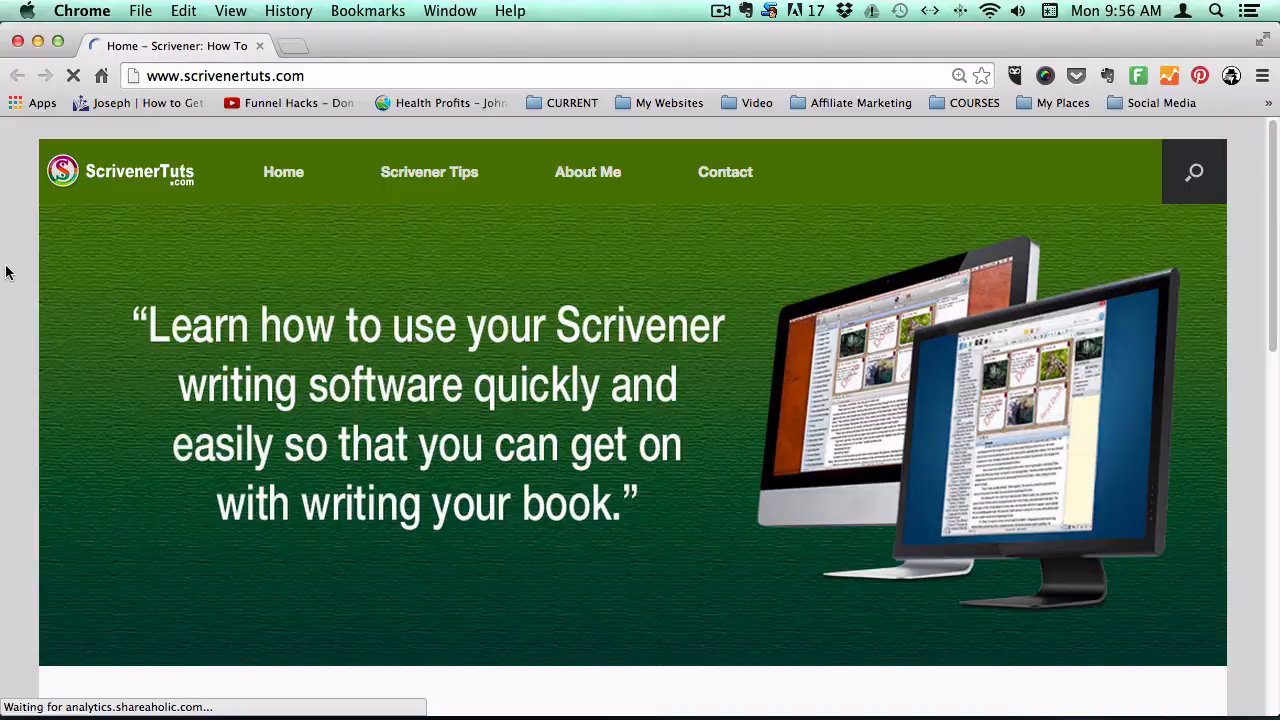
Scroll the ScrivenerTuts homepage down to the free pictorial quick reference guides section.
scroll("down", 3)
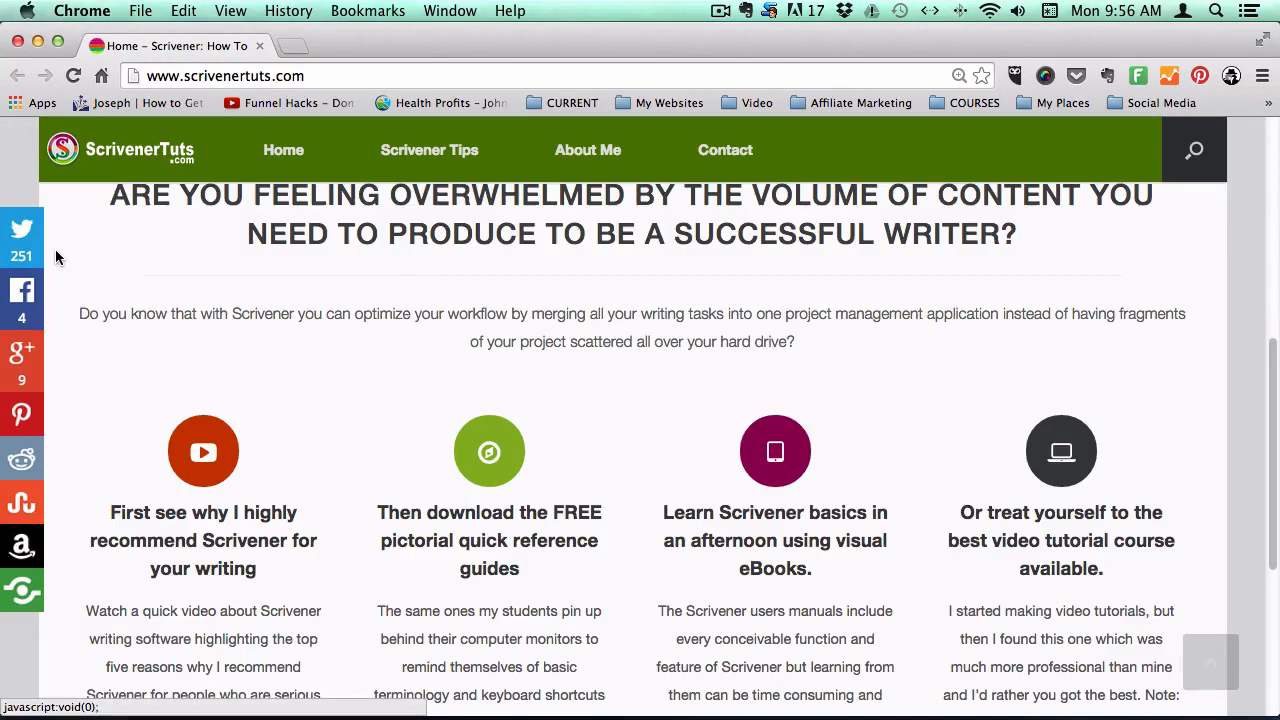
scroll("down", 3)
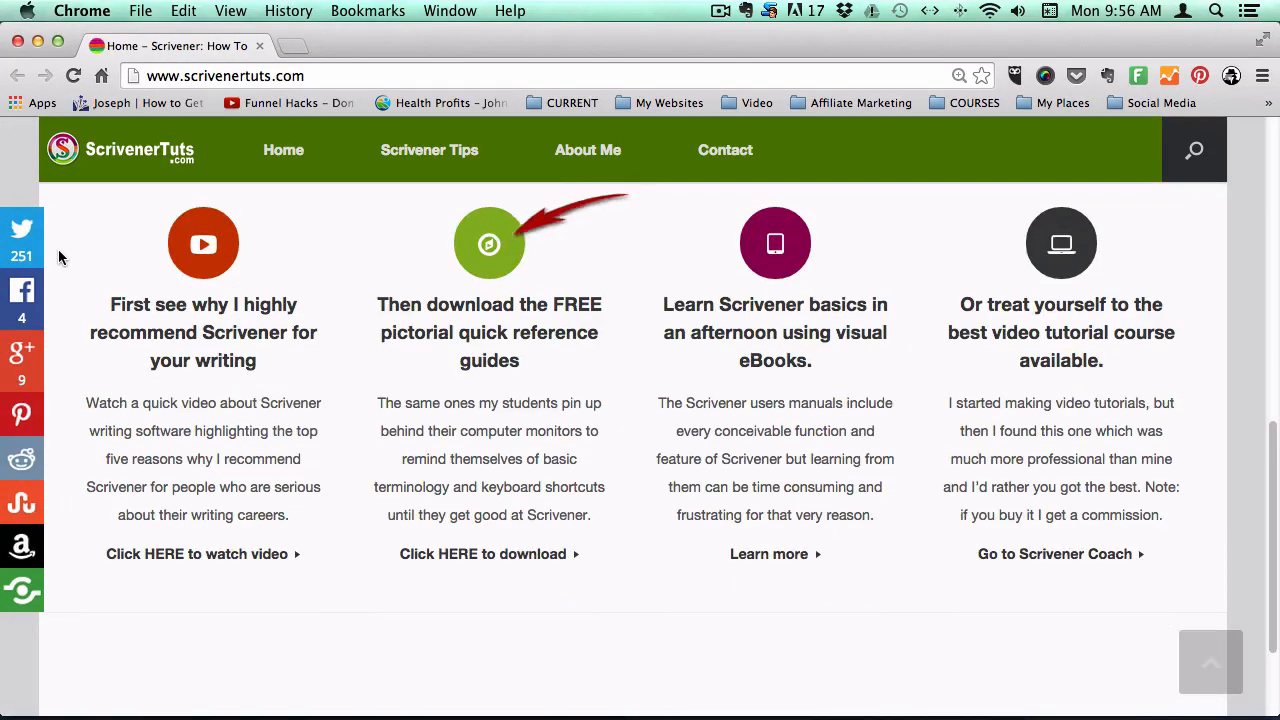